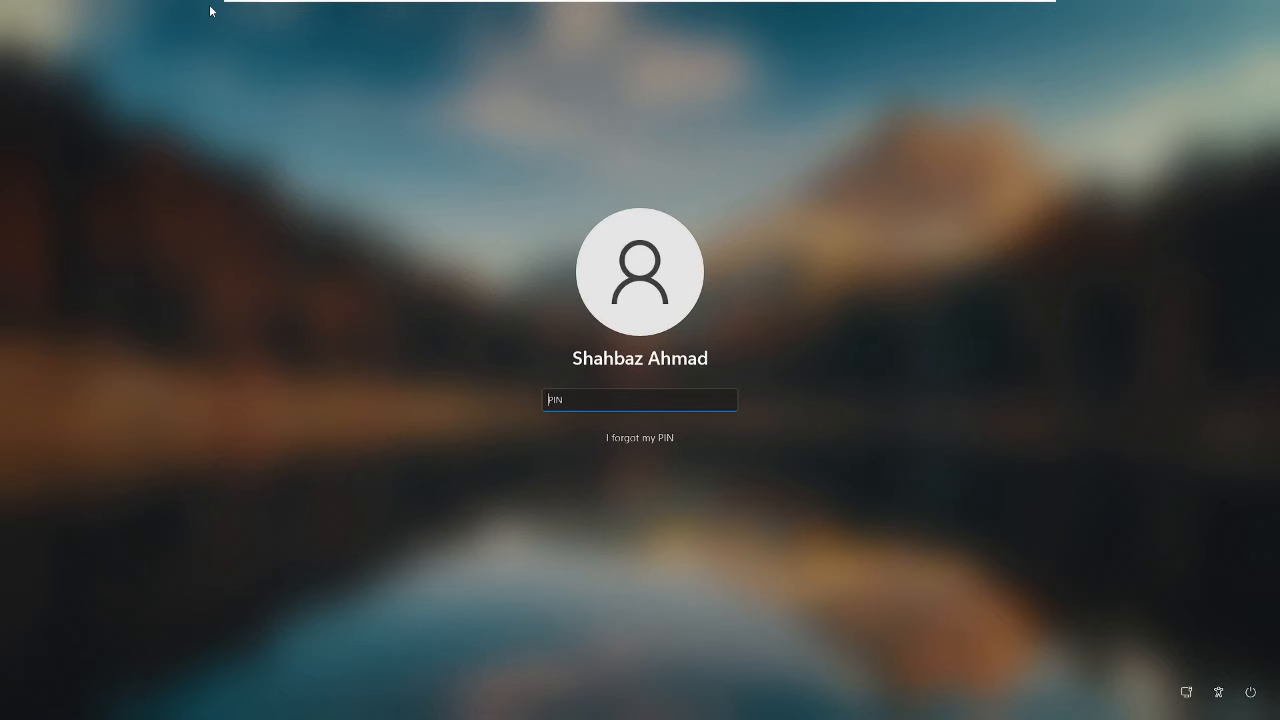
mouse_move(555, 433)
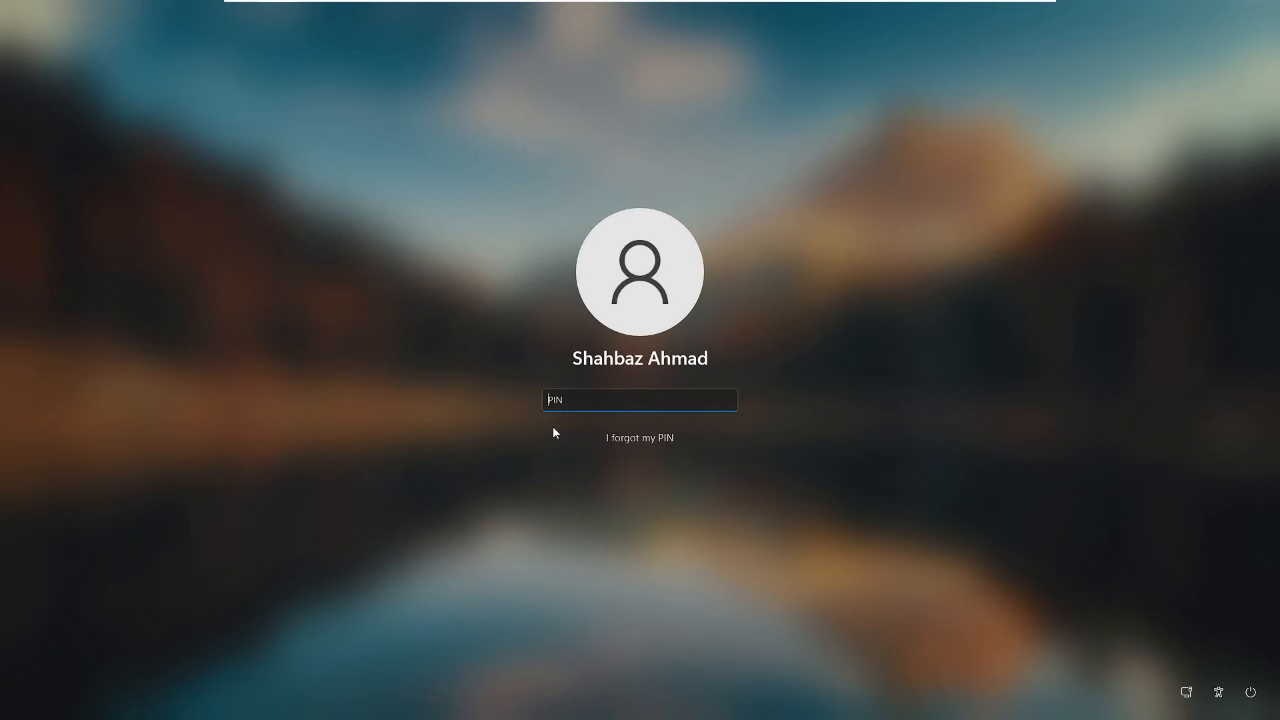
mouse_move(750, 348)
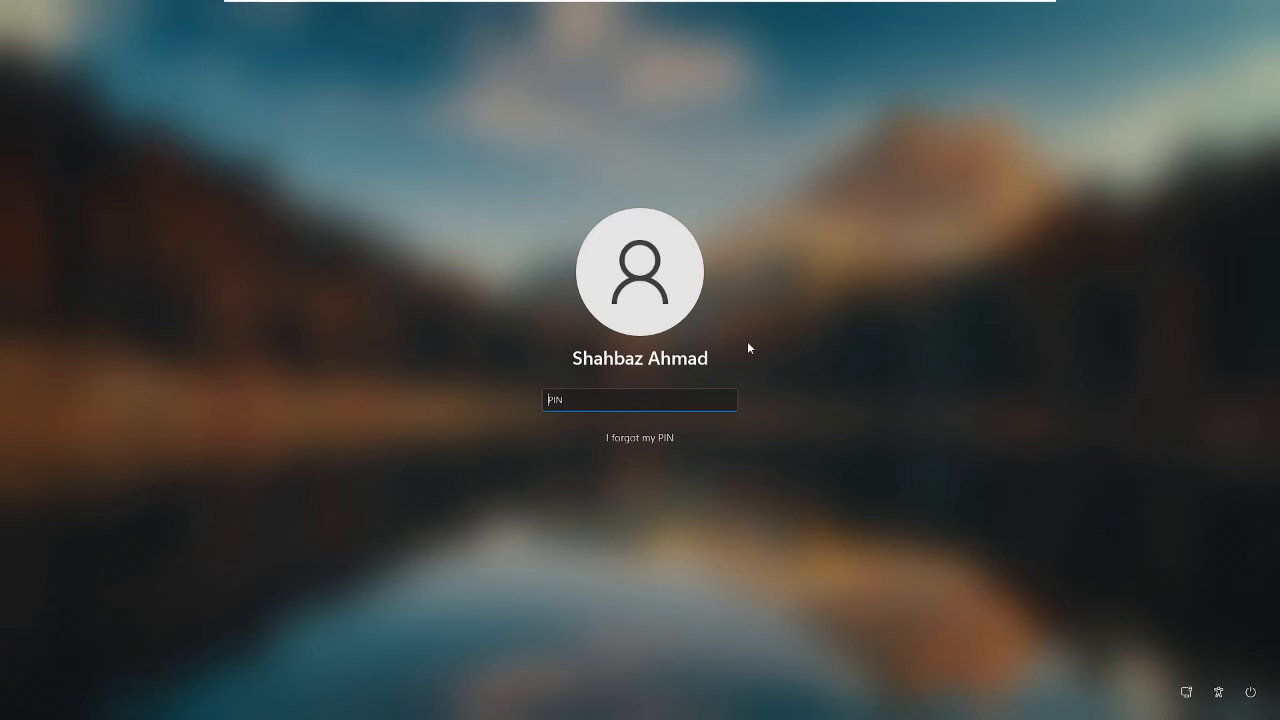
mouse_move(550, 470)
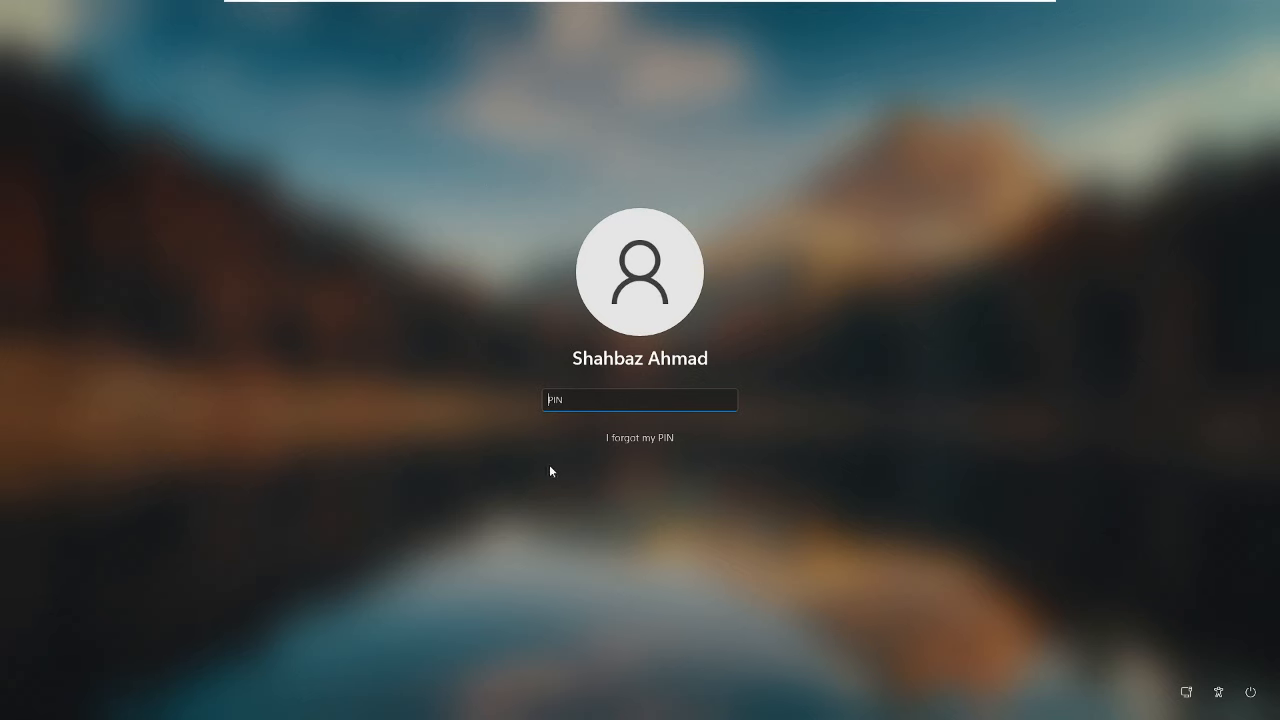
mouse_move(639, 467)
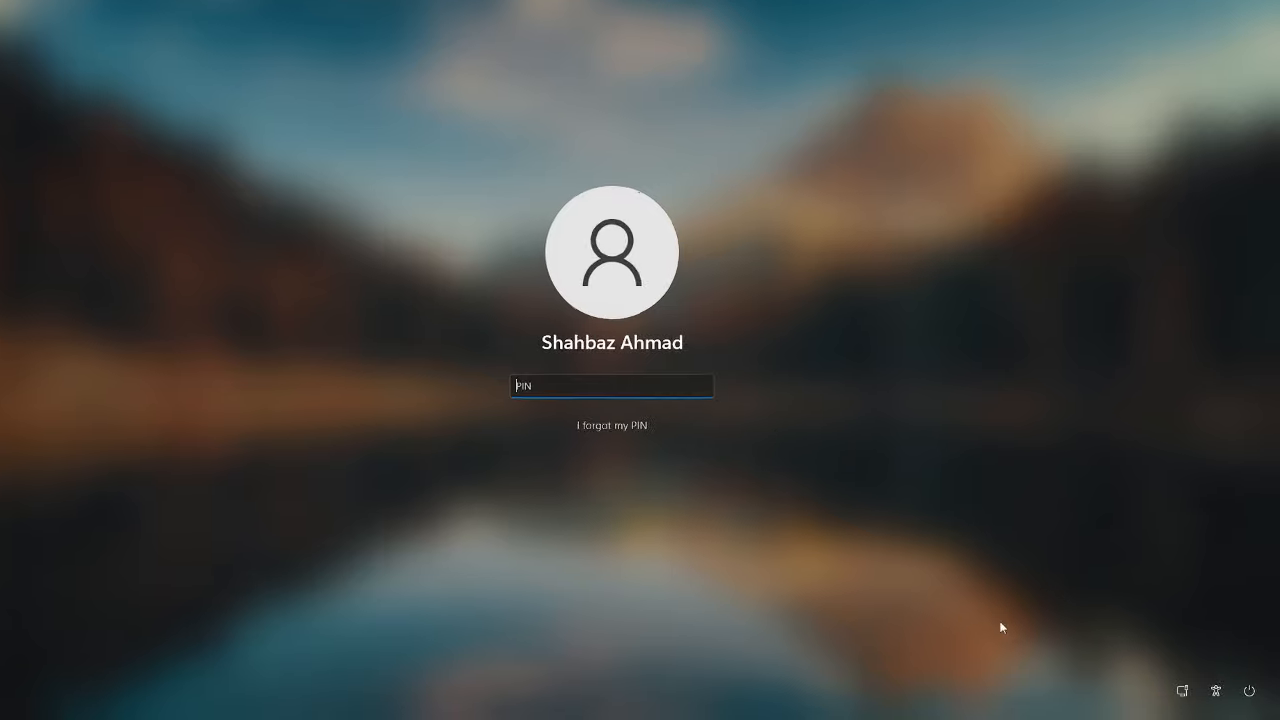
Step: Restart the PC from the lock screen Power menu, confirming Restart anyway despite unsaved work
click(1249, 690)
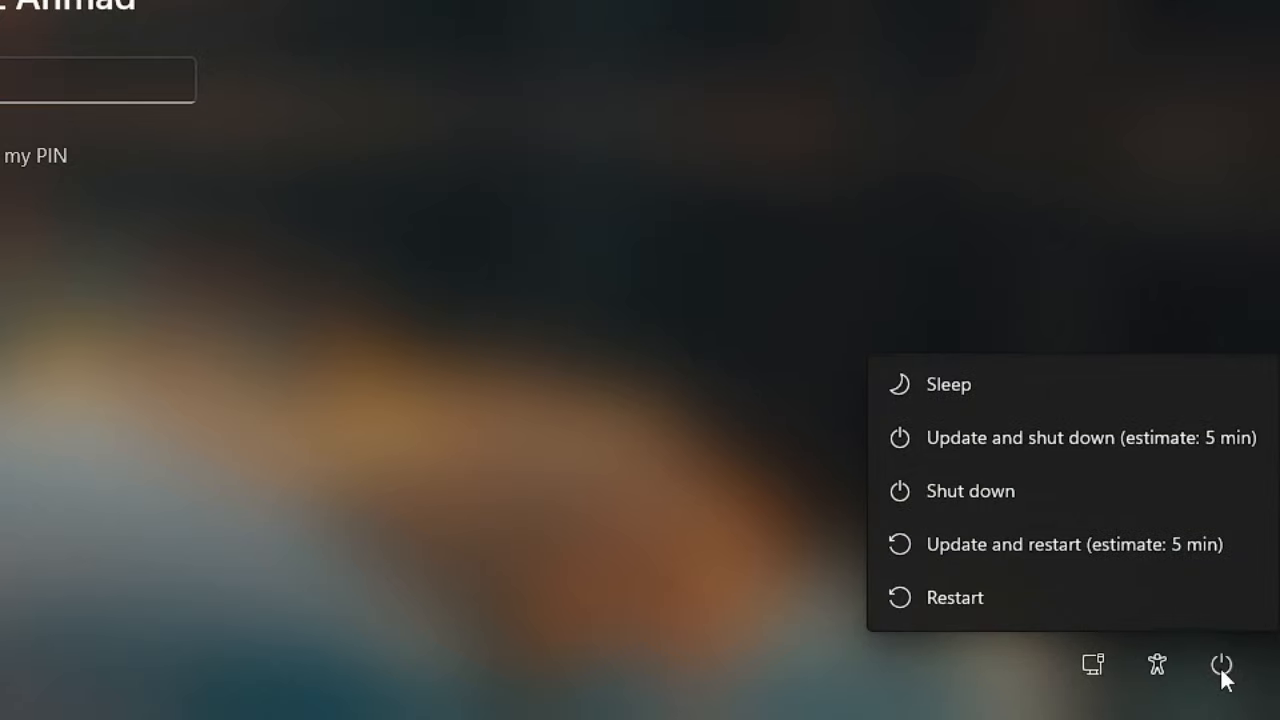
mouse_move(980, 598)
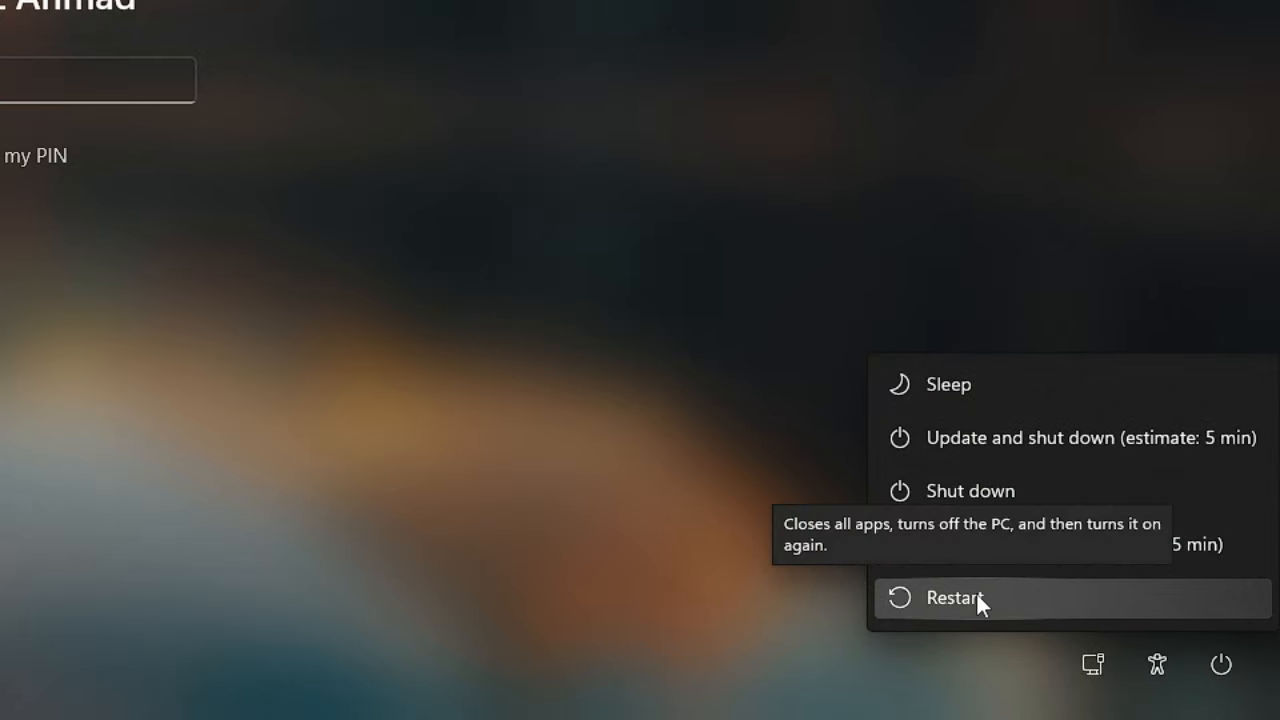
mouse_move(975, 613)
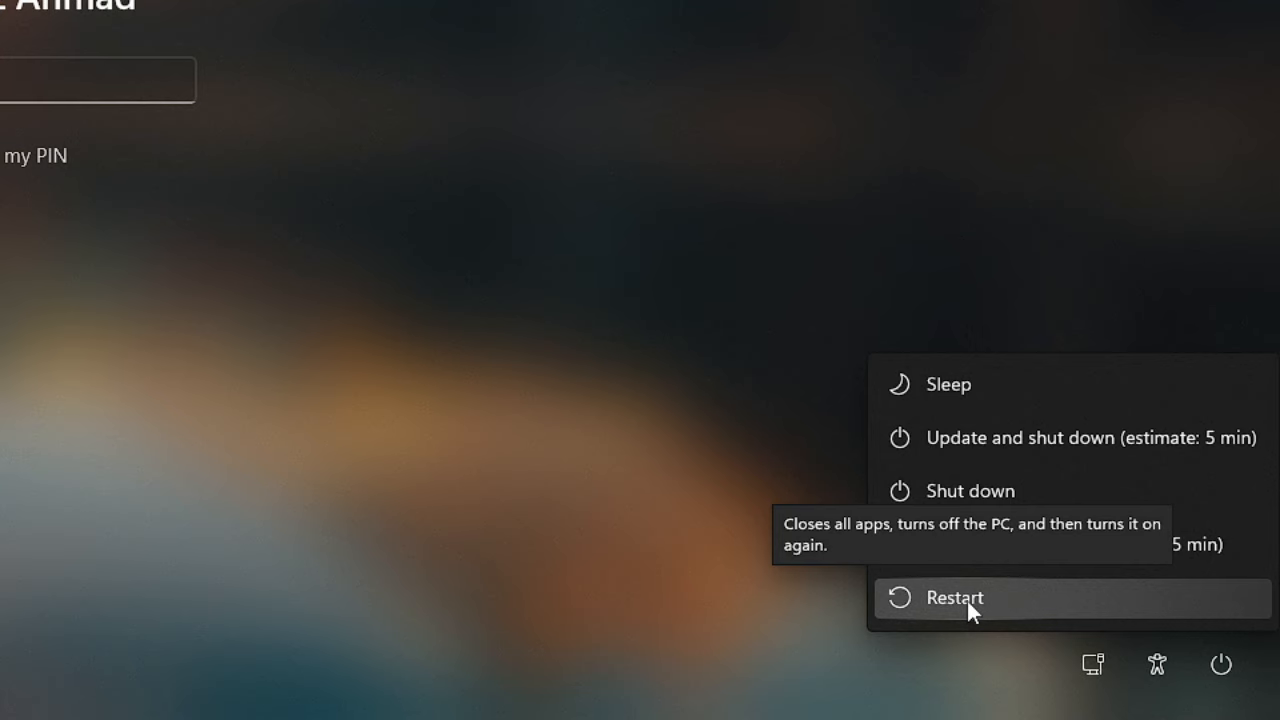
click(954, 597)
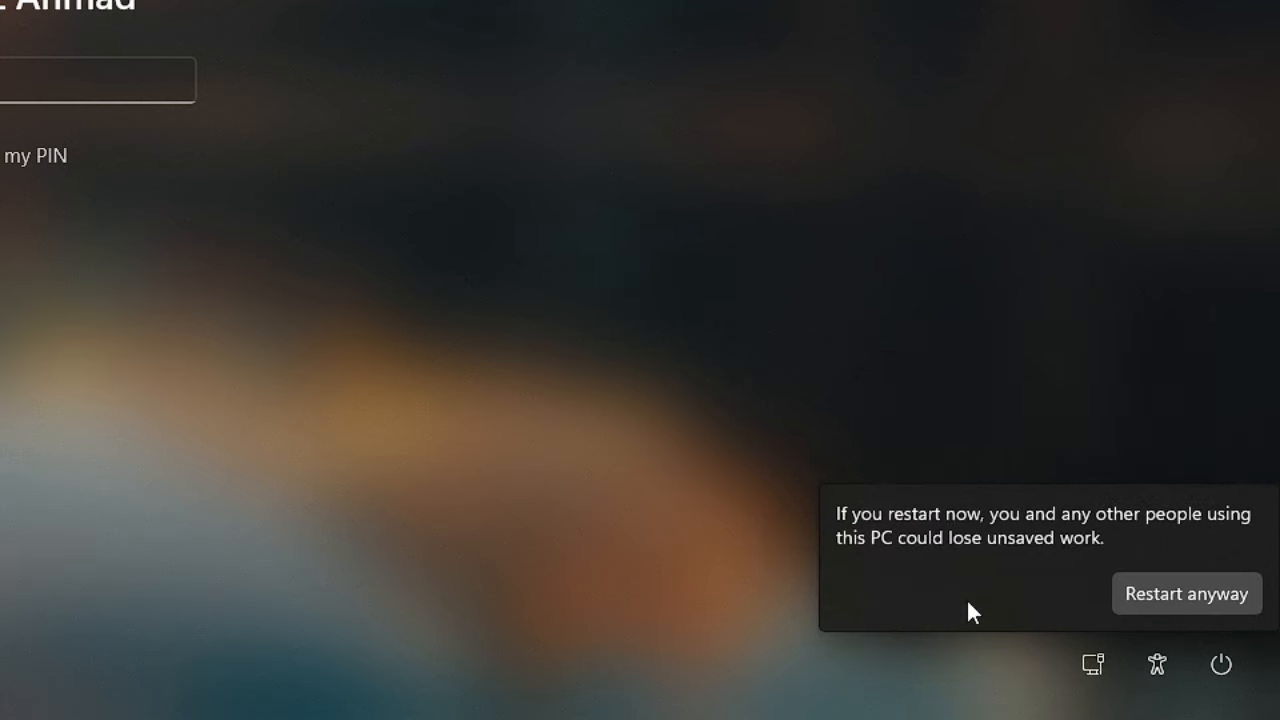
mouse_move(1186, 593)
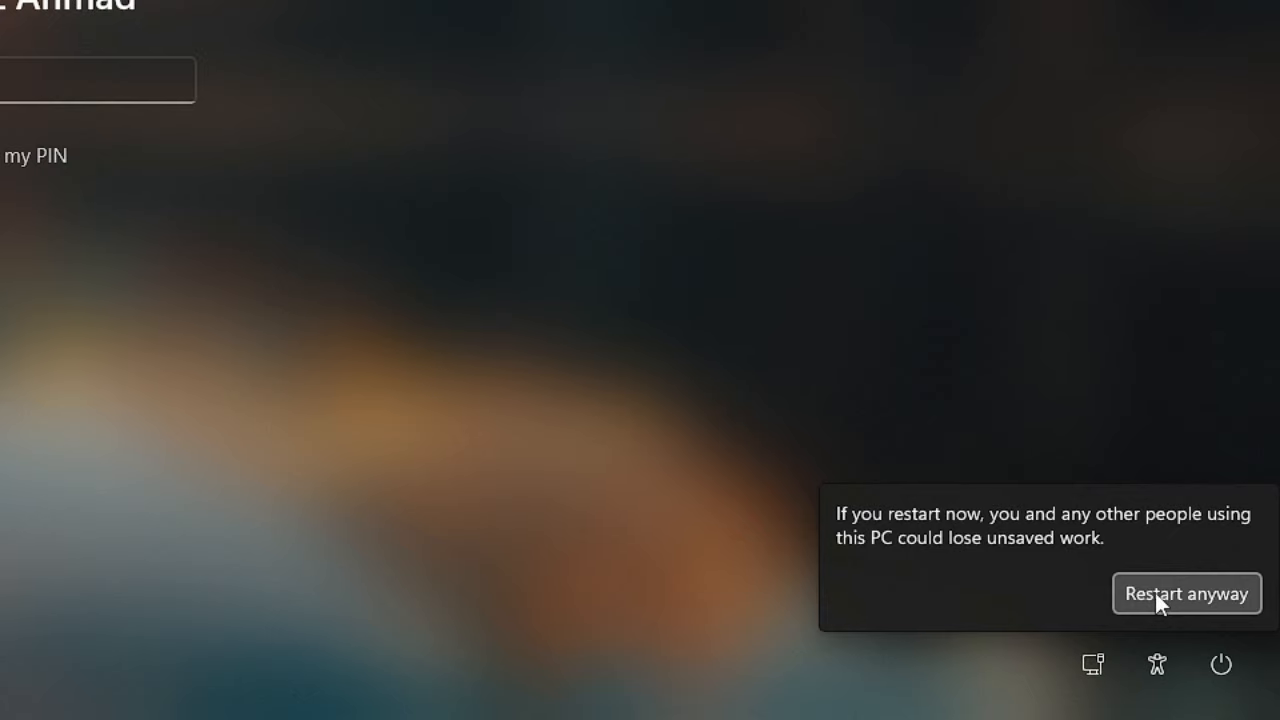
click(1186, 593)
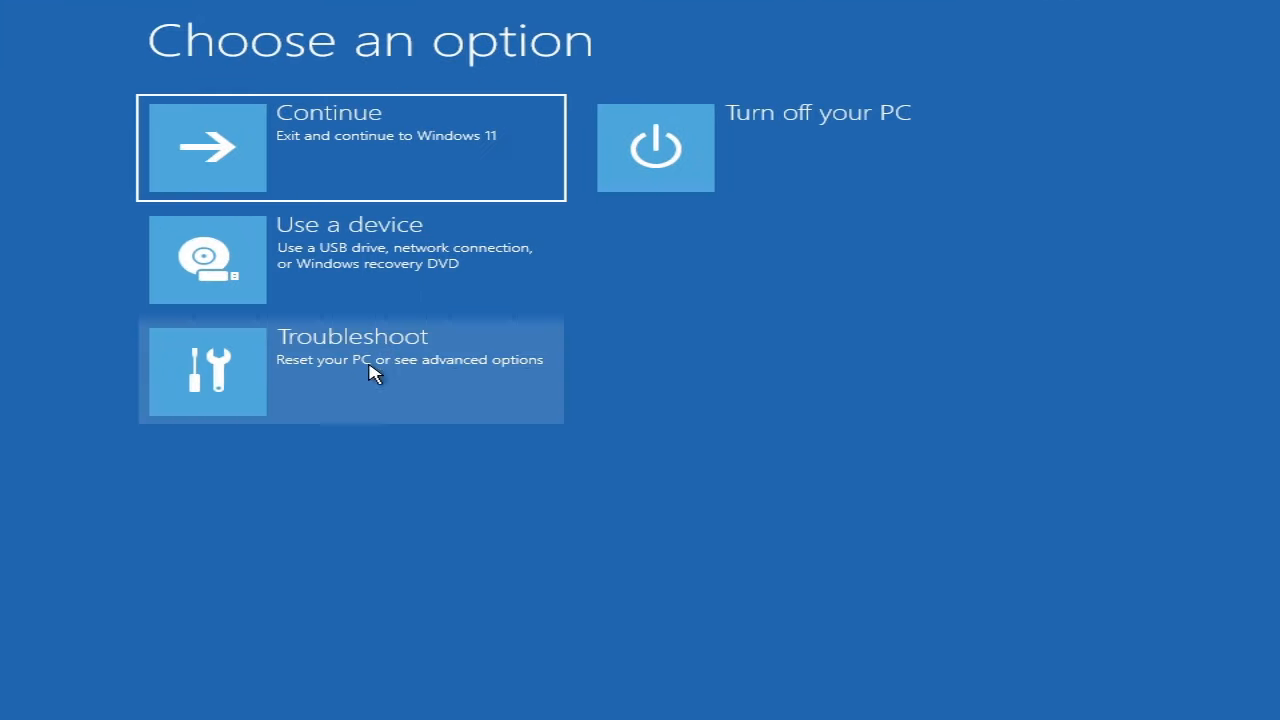
Step: Reach Command Prompt via Troubleshoot and Advanced options in the recovery environment
click(350, 371)
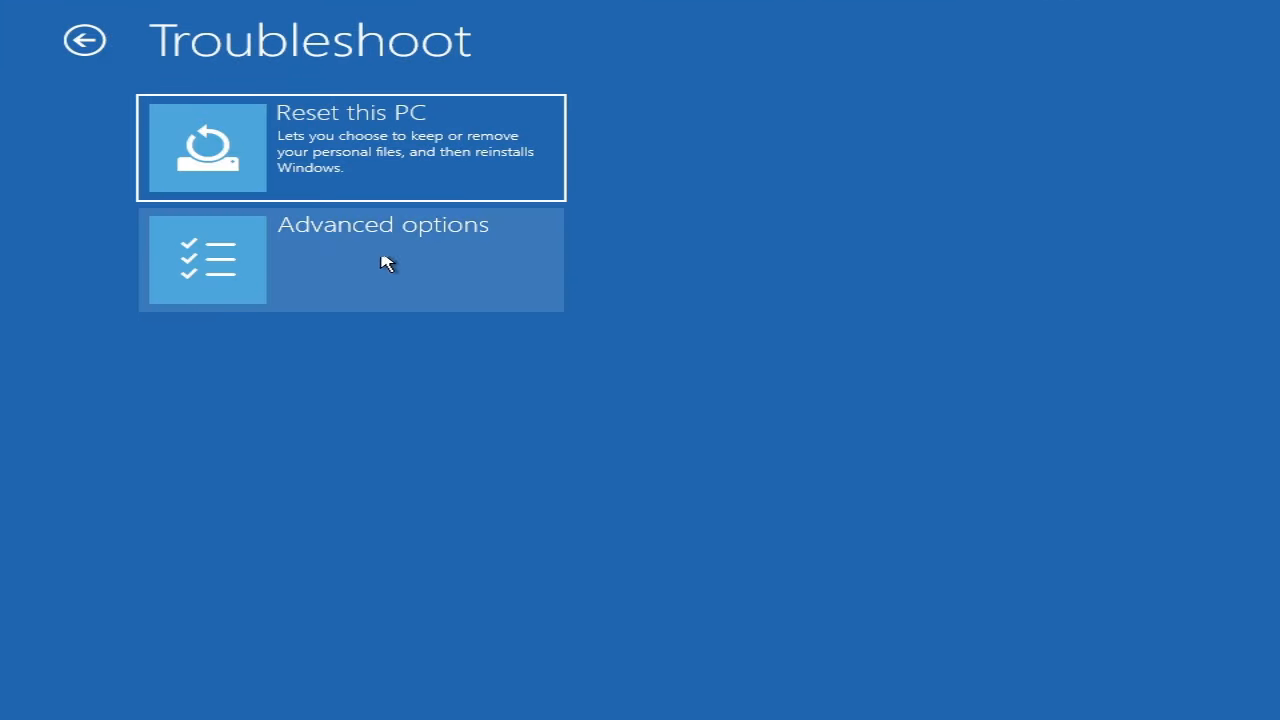
click(350, 259)
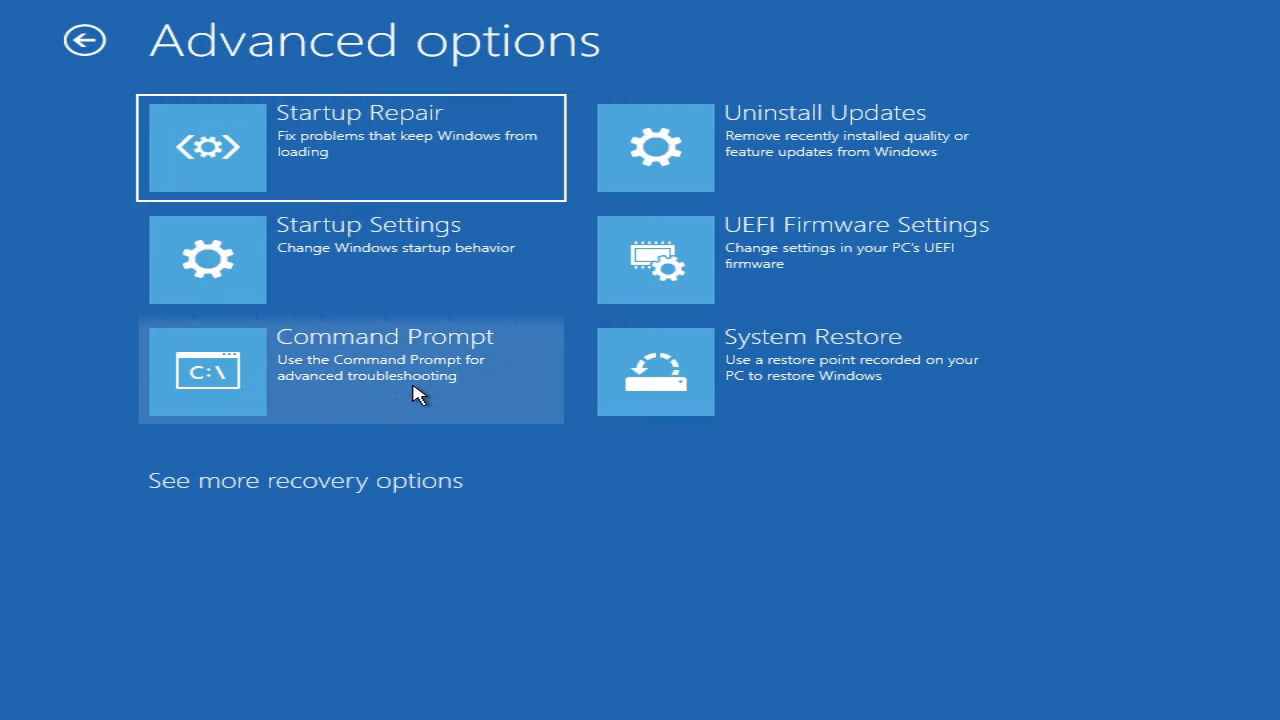
click(350, 370)
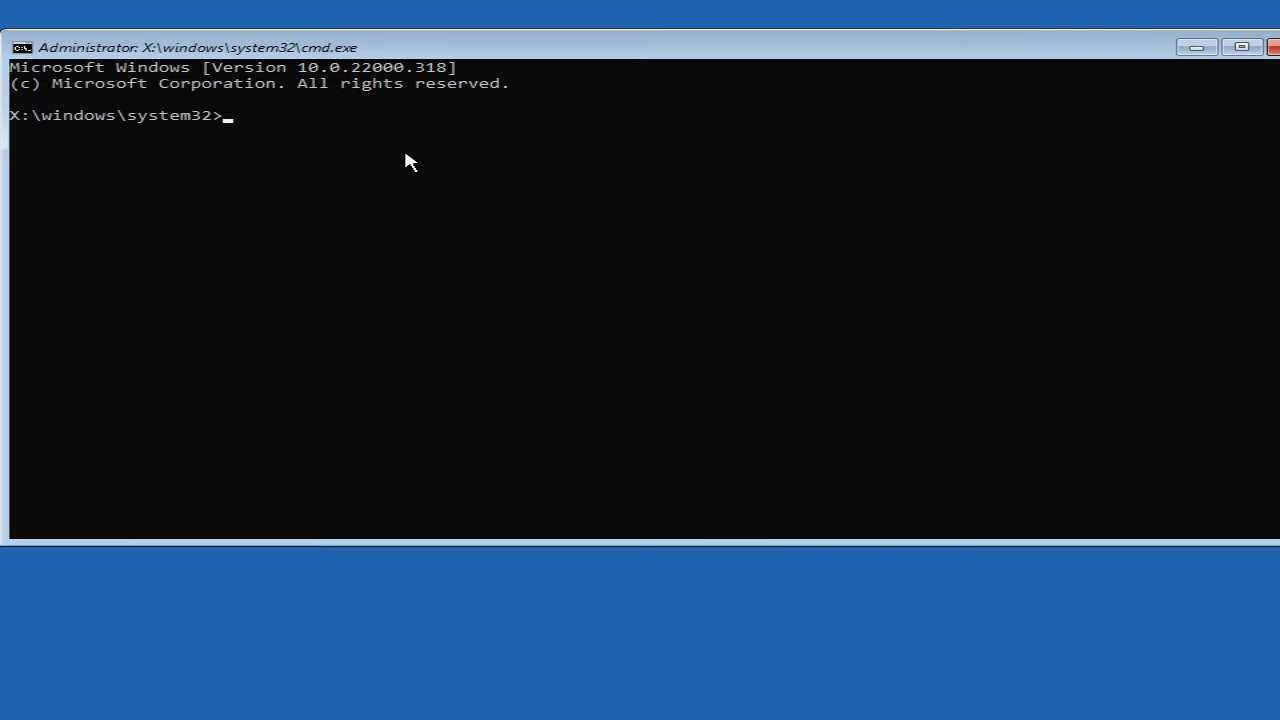
Step: Run regedit from the Command Prompt to launch Registry Editor
text(re)
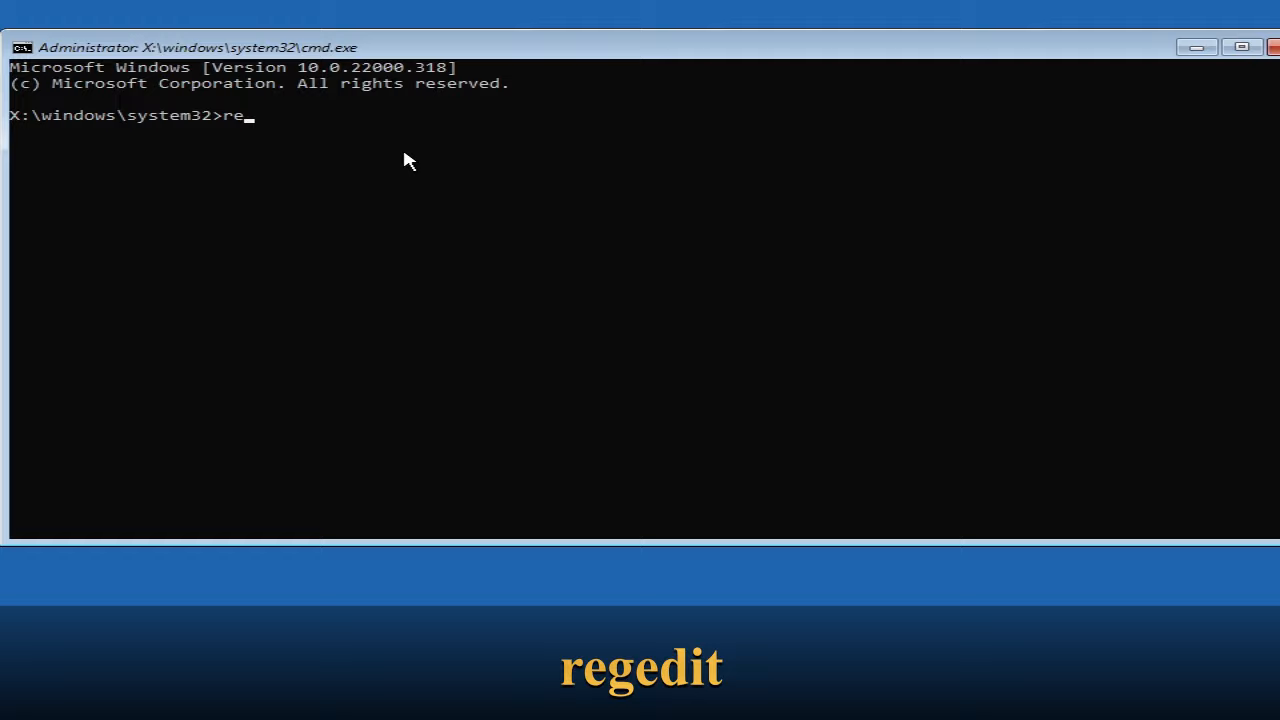
text(gedit)
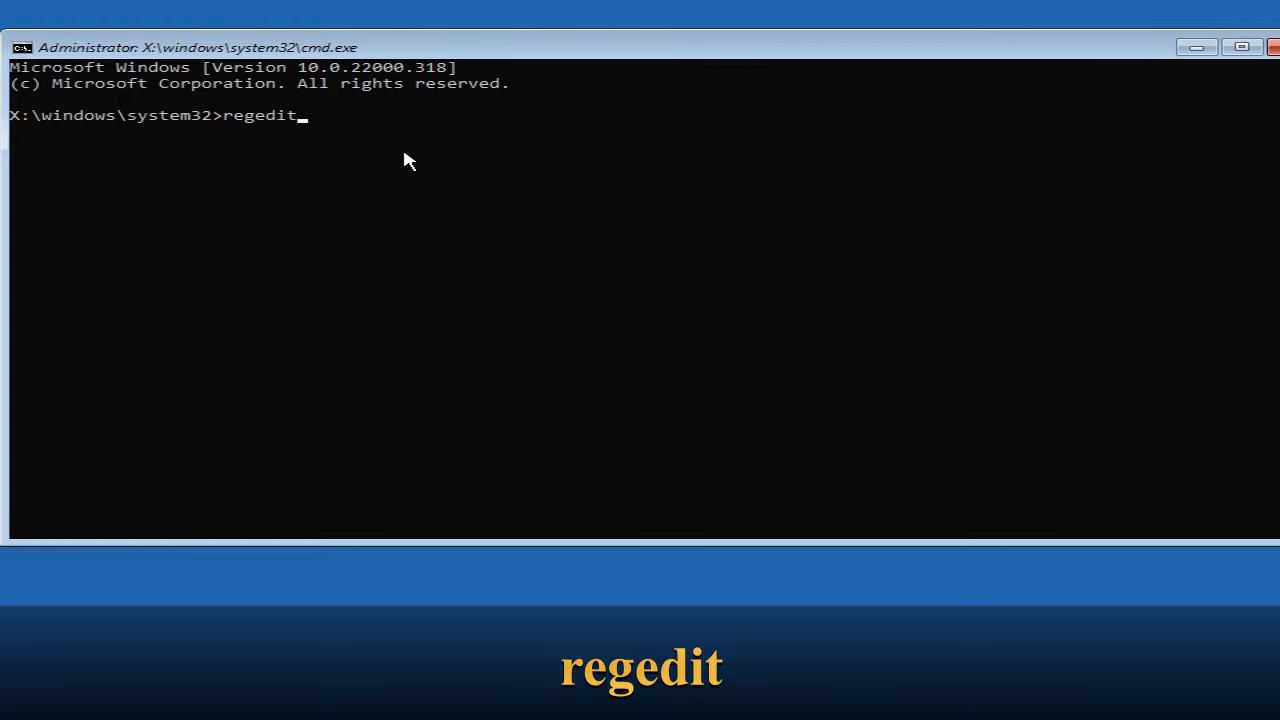
key(Return)
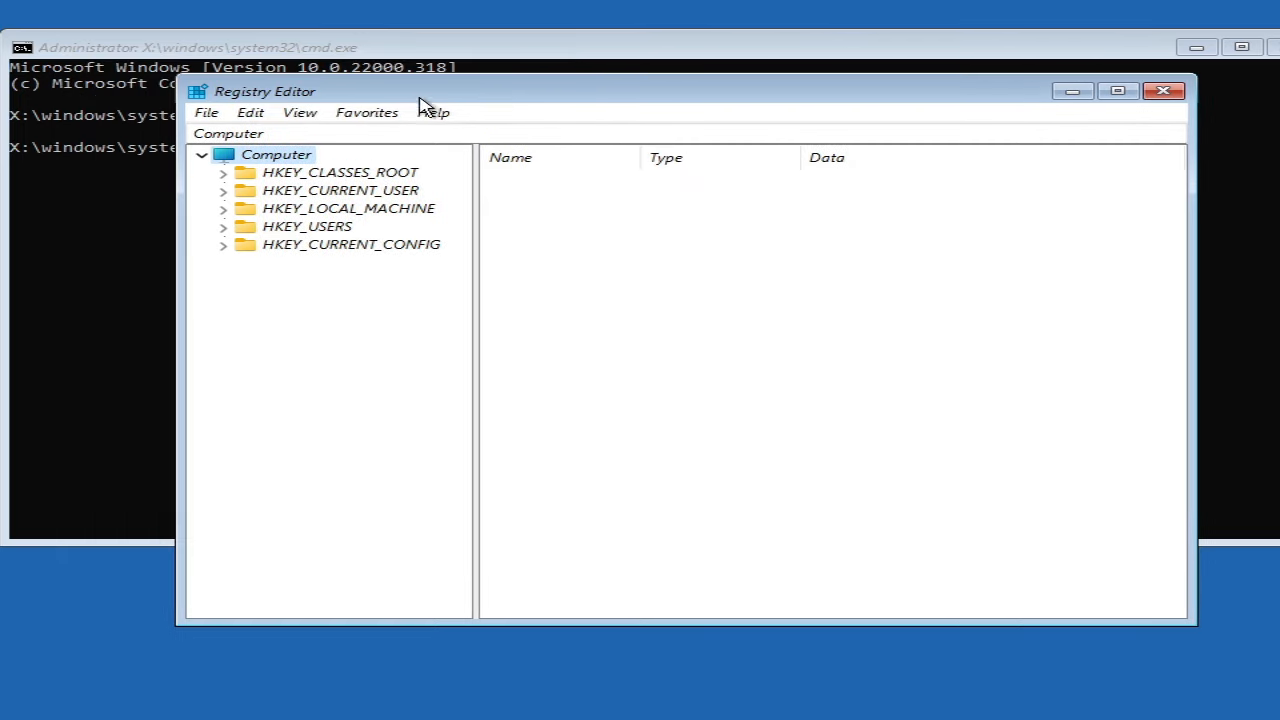
mouse_move(310, 218)
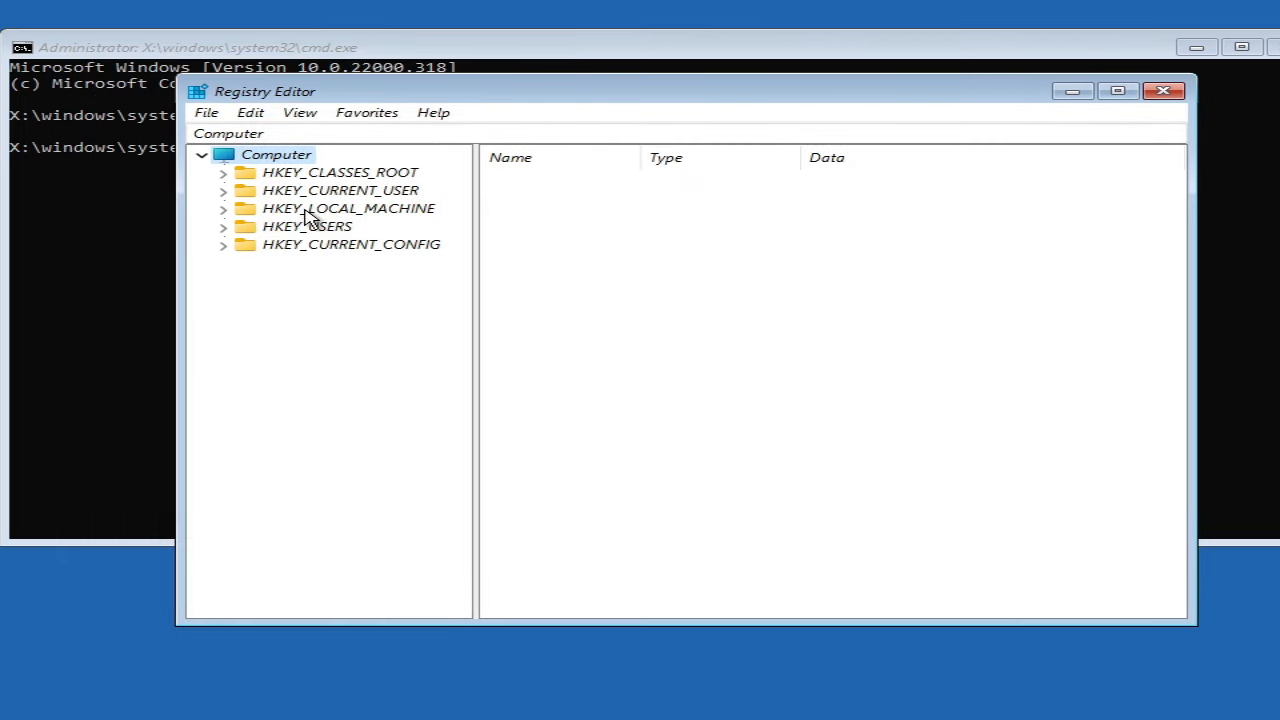
Step: Navigate to HKEY_LOCAL_MACHINE\SOFTWARE\Microsoft\Windows NT\CurrentVersion\PasswordLess in the registry tree
click(348, 208)
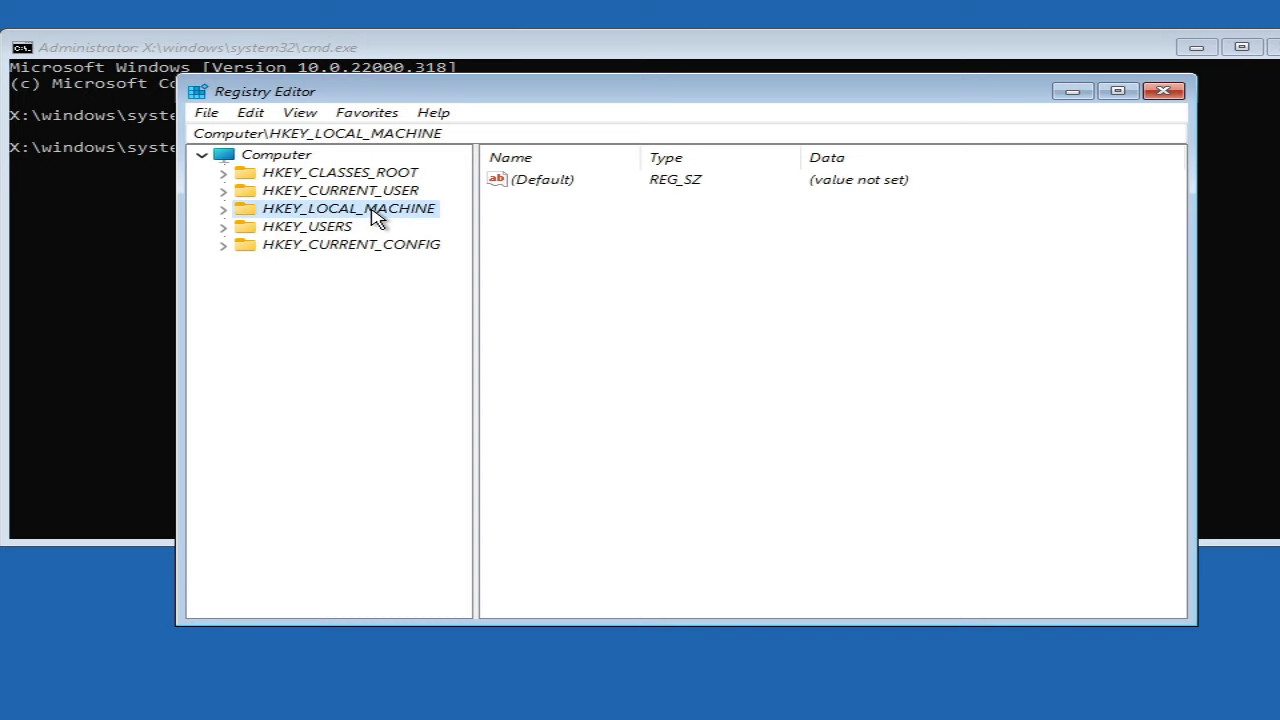
click(224, 208)
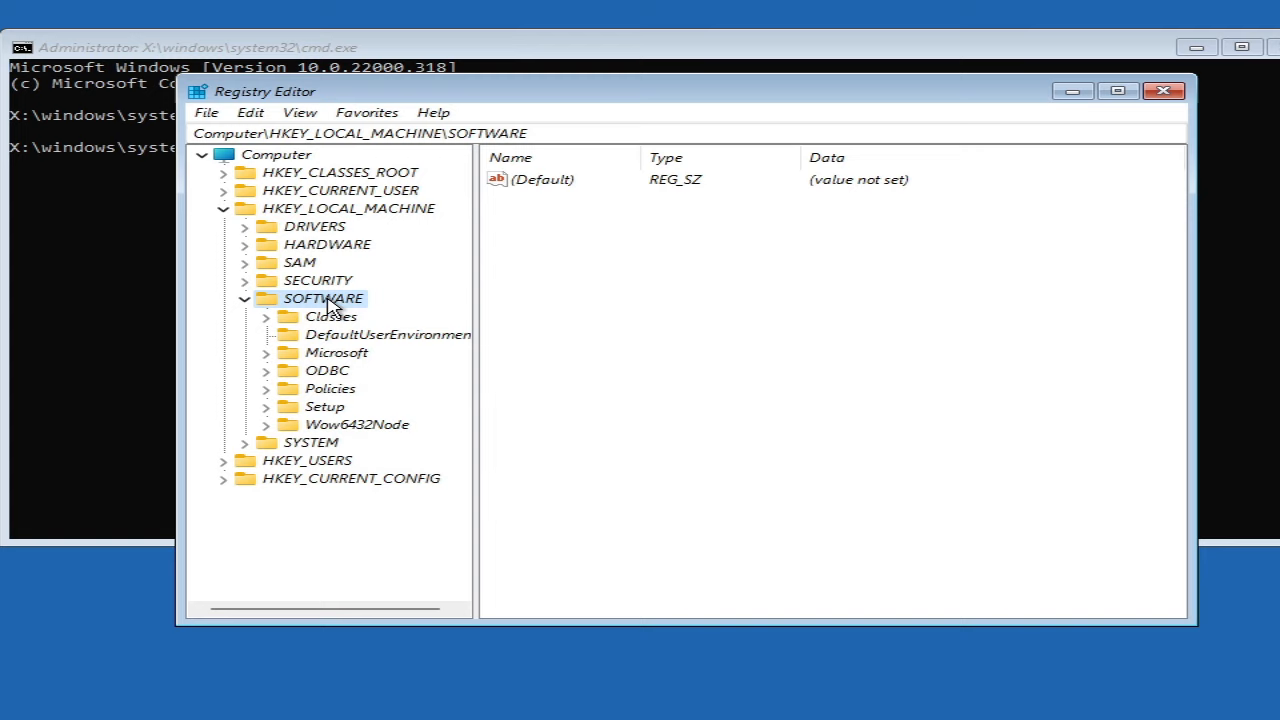
click(336, 352)
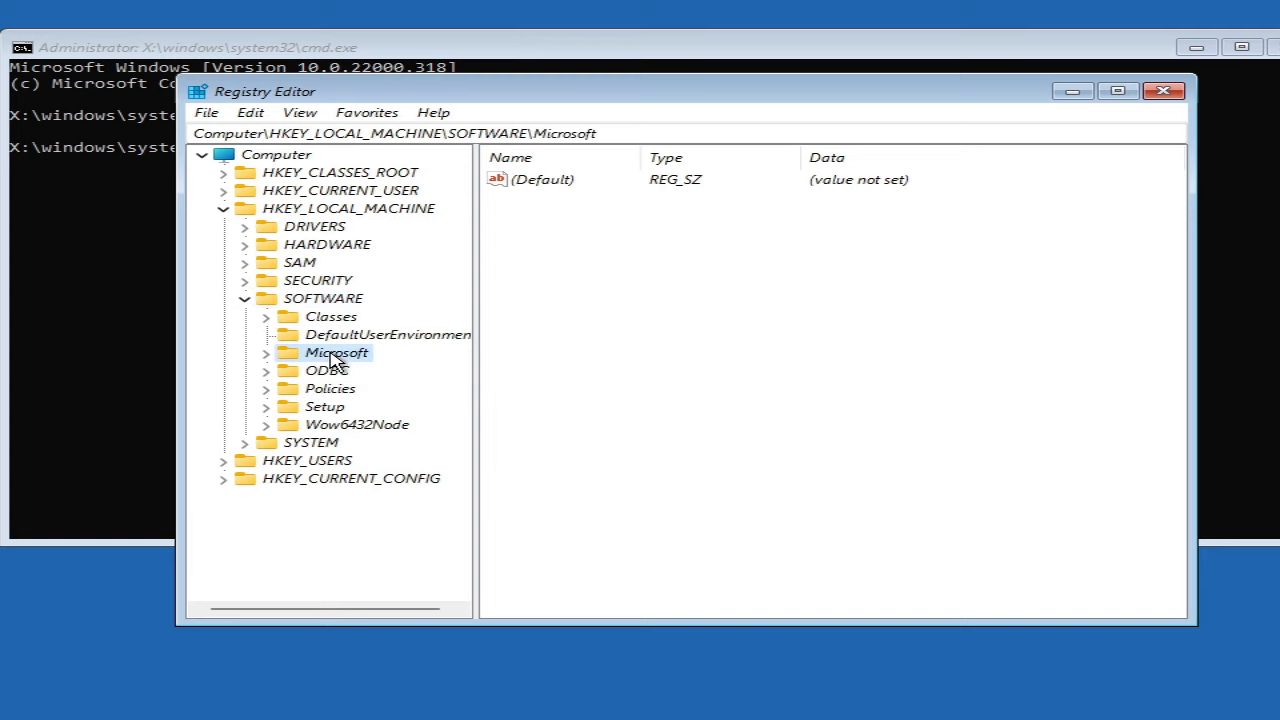
scroll(down, 3)
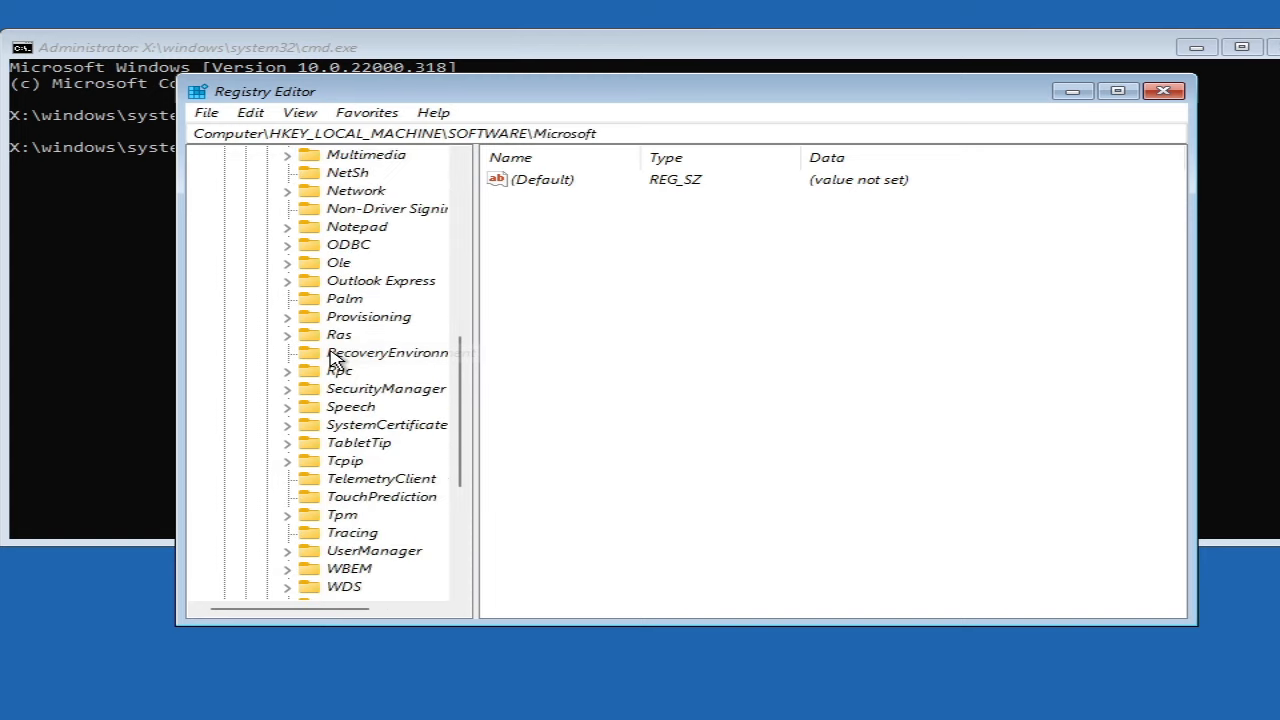
scroll(down, 3)
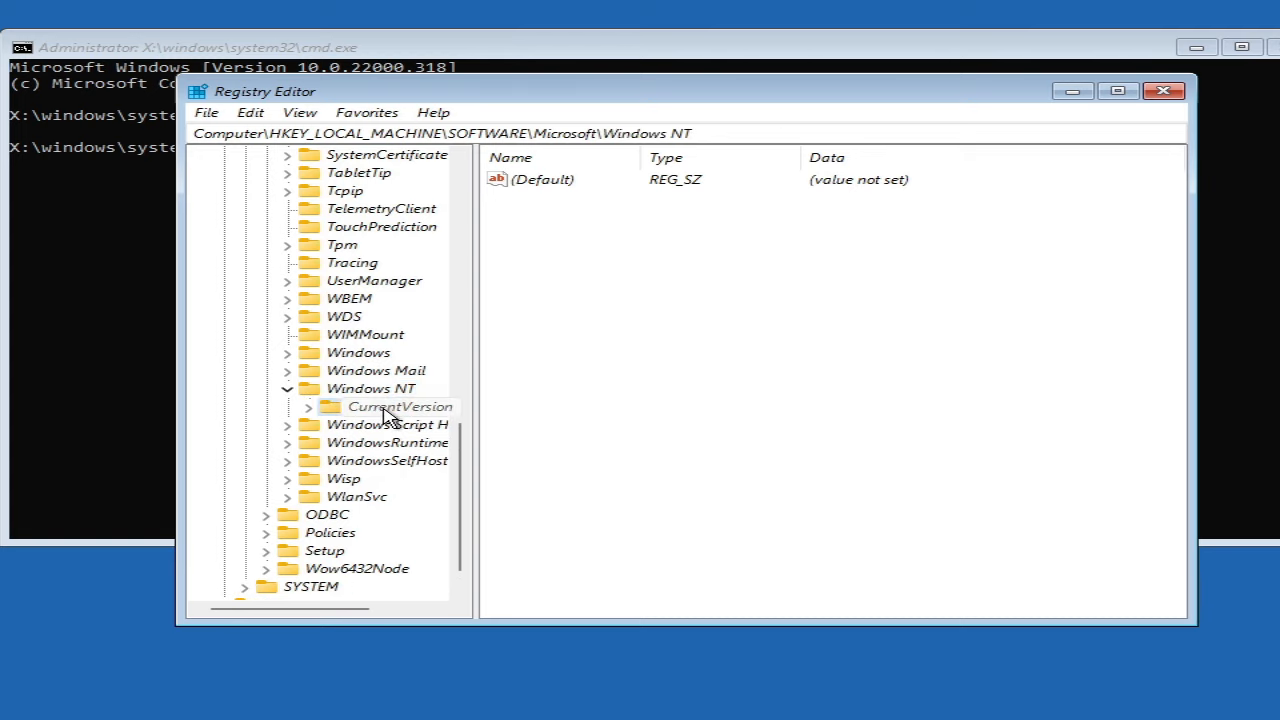
click(400, 406)
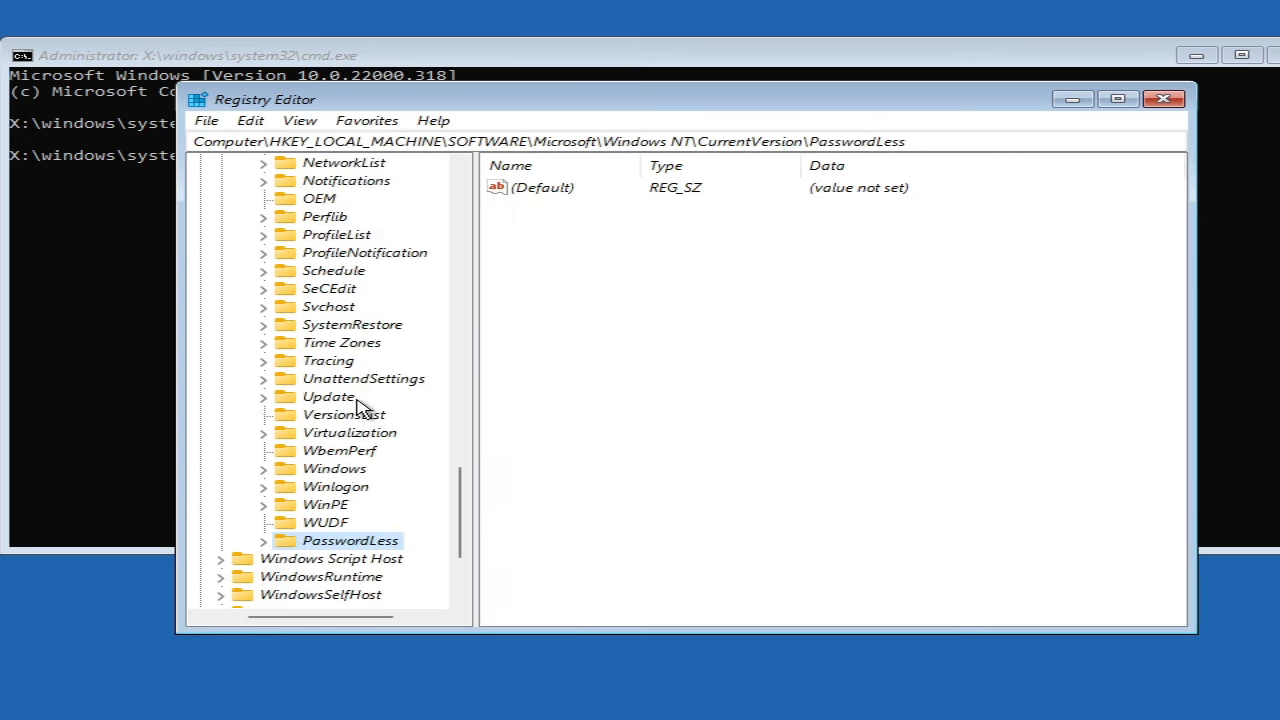
scroll(down, 3)
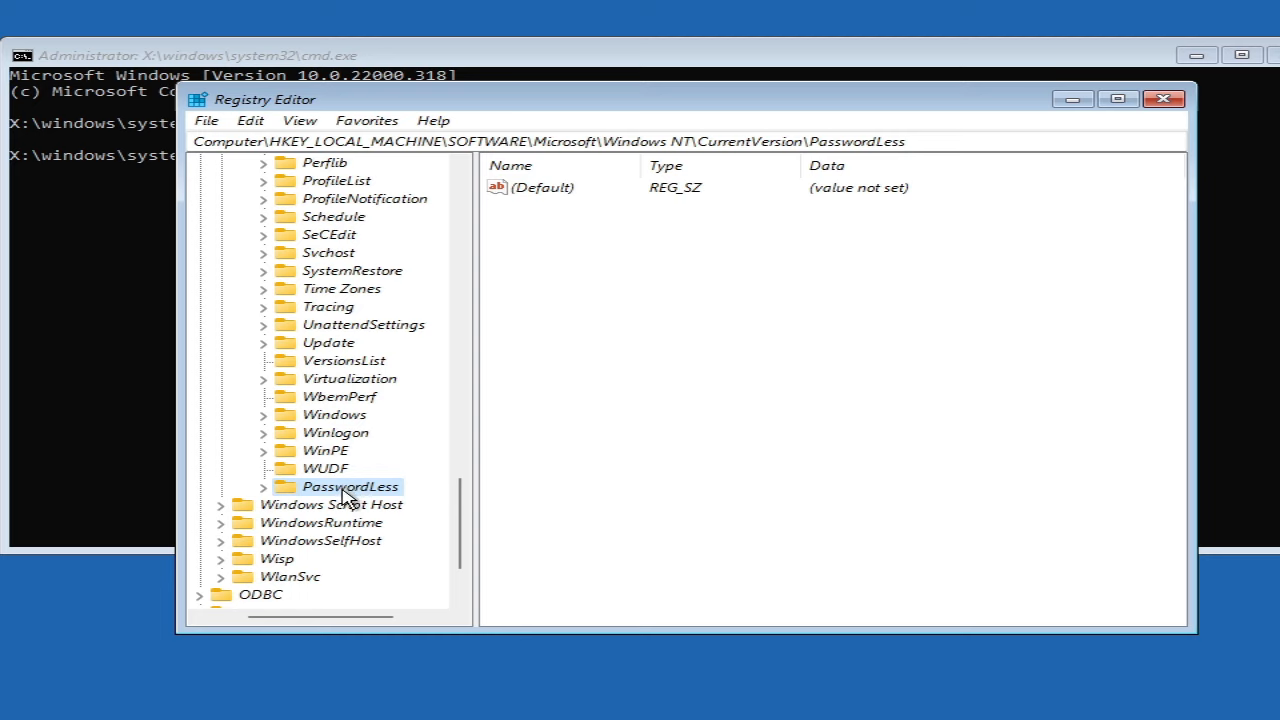
Step: Select DevicePasswordLessBuildVersion under PasswordLess\Device and widen the Name column to show it fully
click(262, 486)
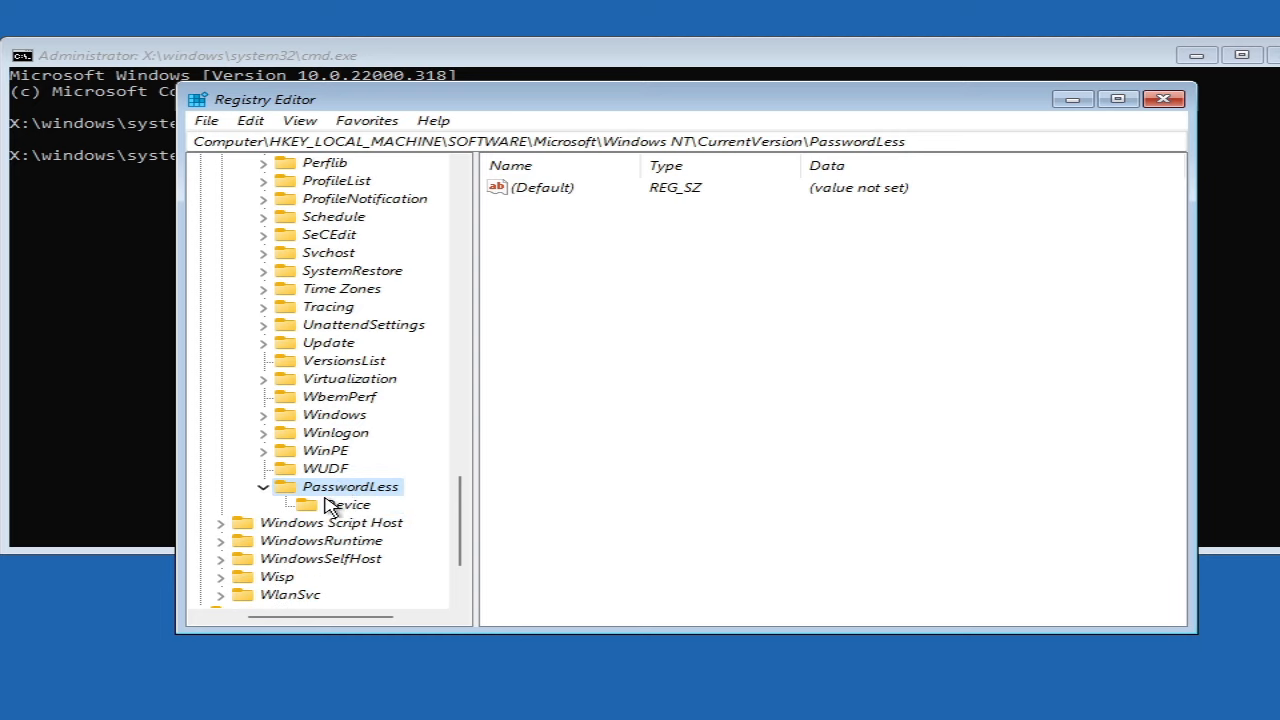
click(348, 504)
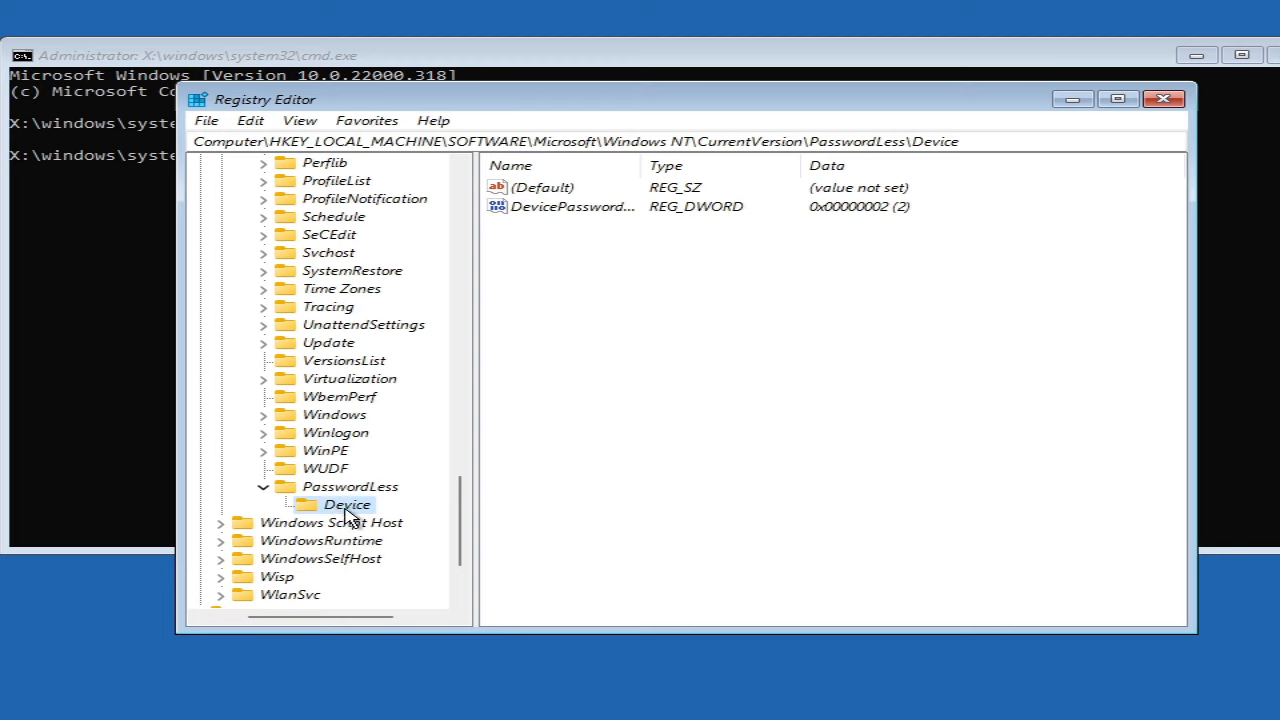
mouse_move(468, 428)
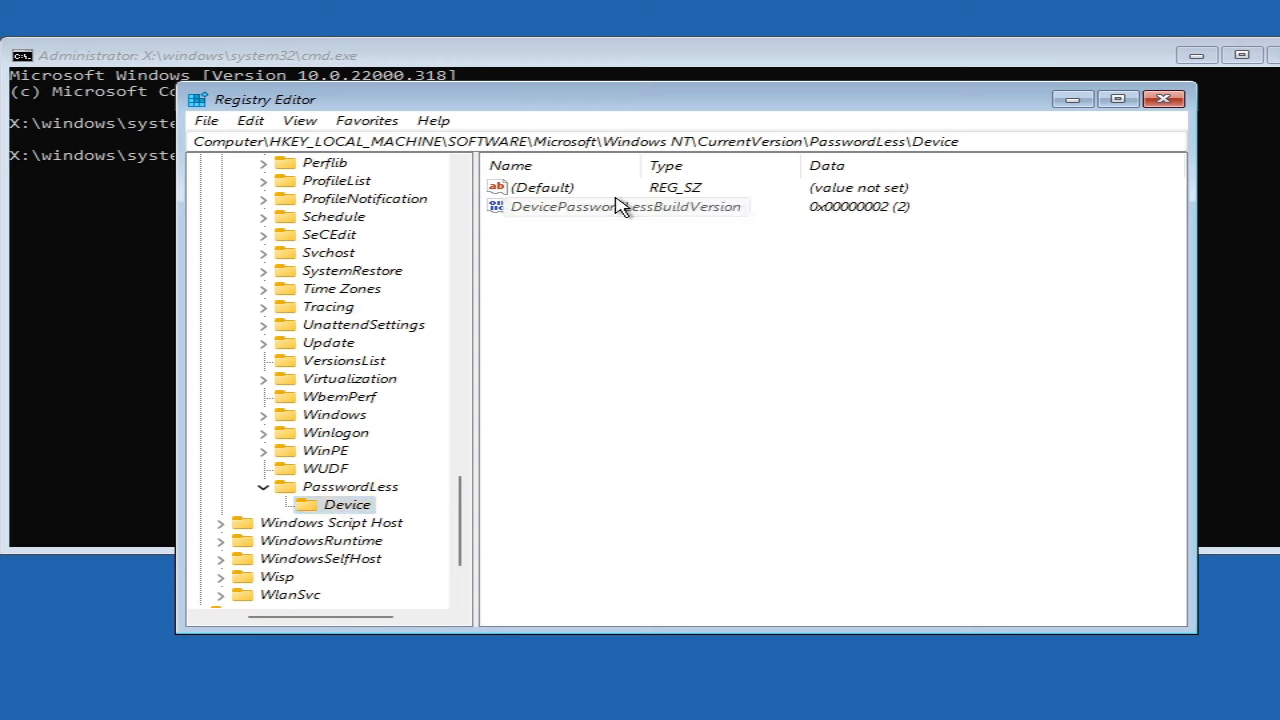
mouse_move(585, 217)
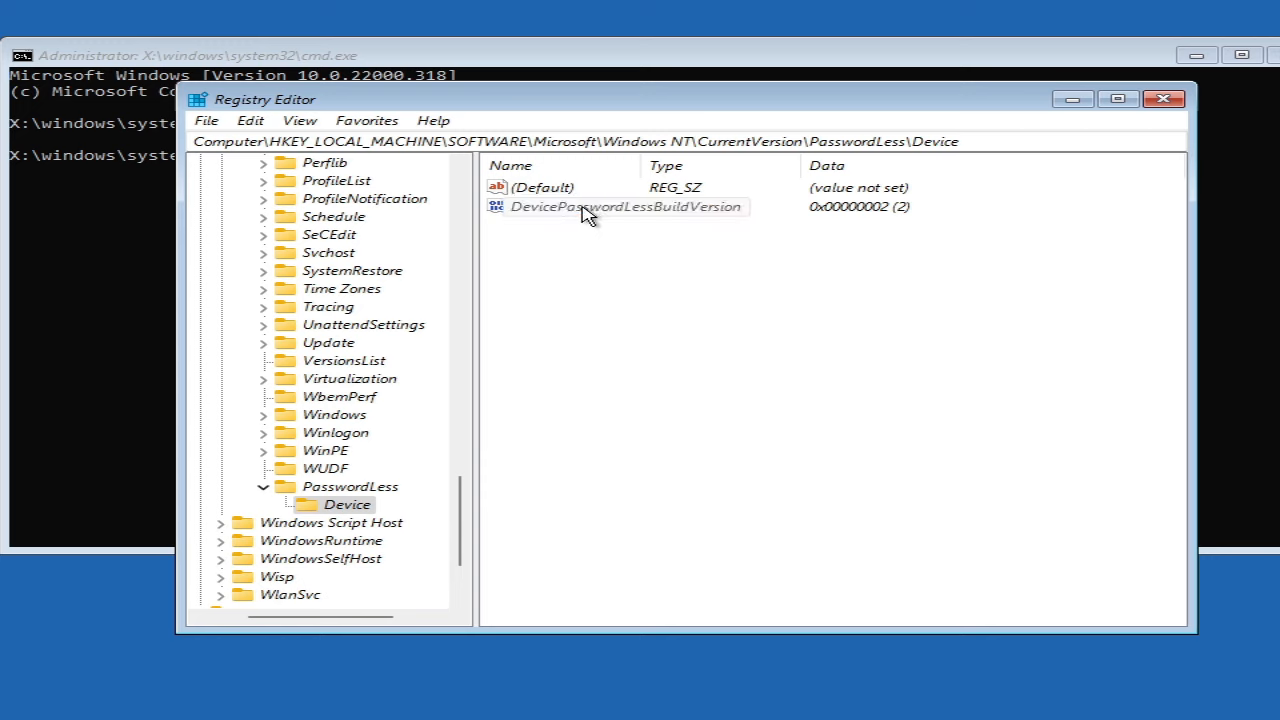
click(570, 207)
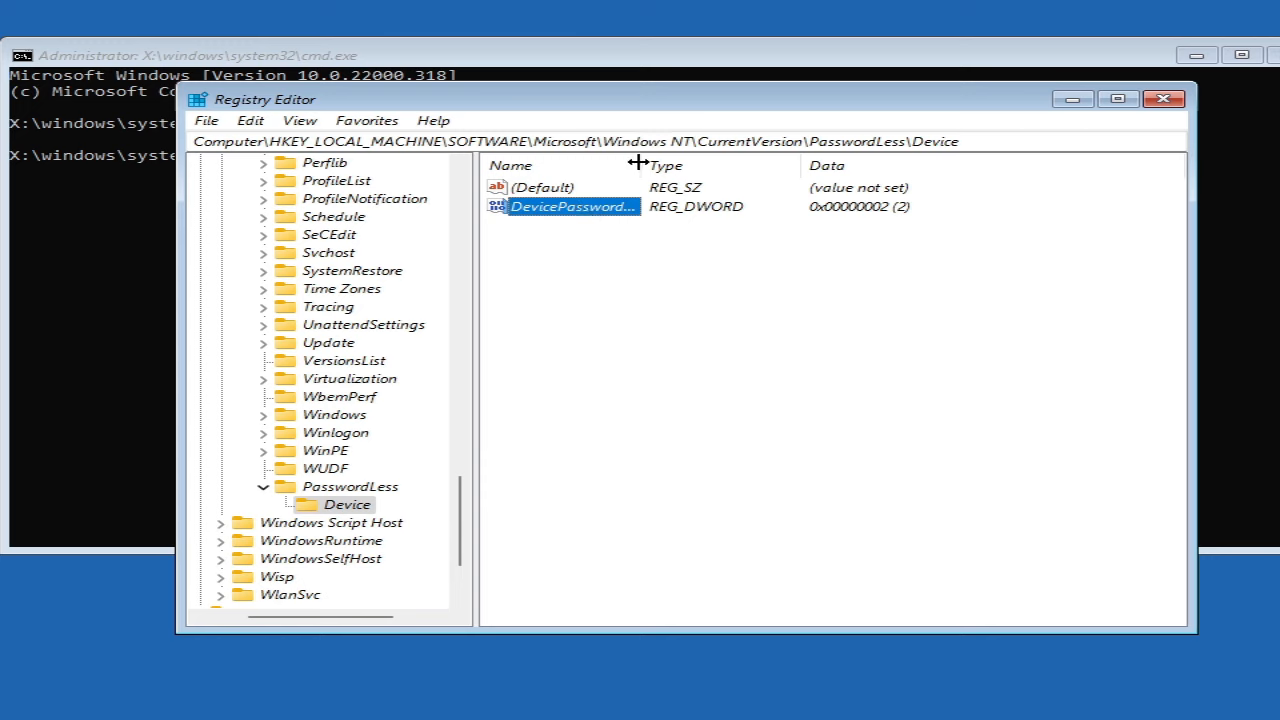
drag(640, 165, 755, 165)
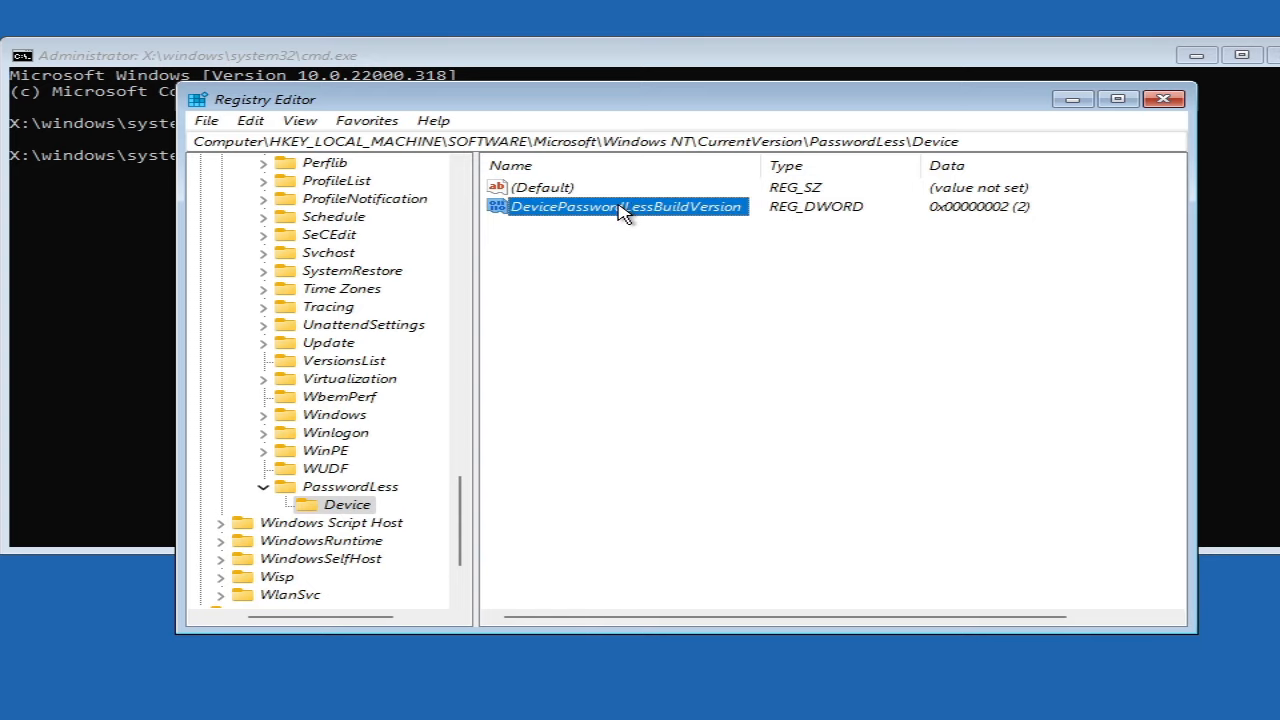
Step: Change the DevicePasswordLessBuildVersion value data from 2 to 0
double_click(610, 206)
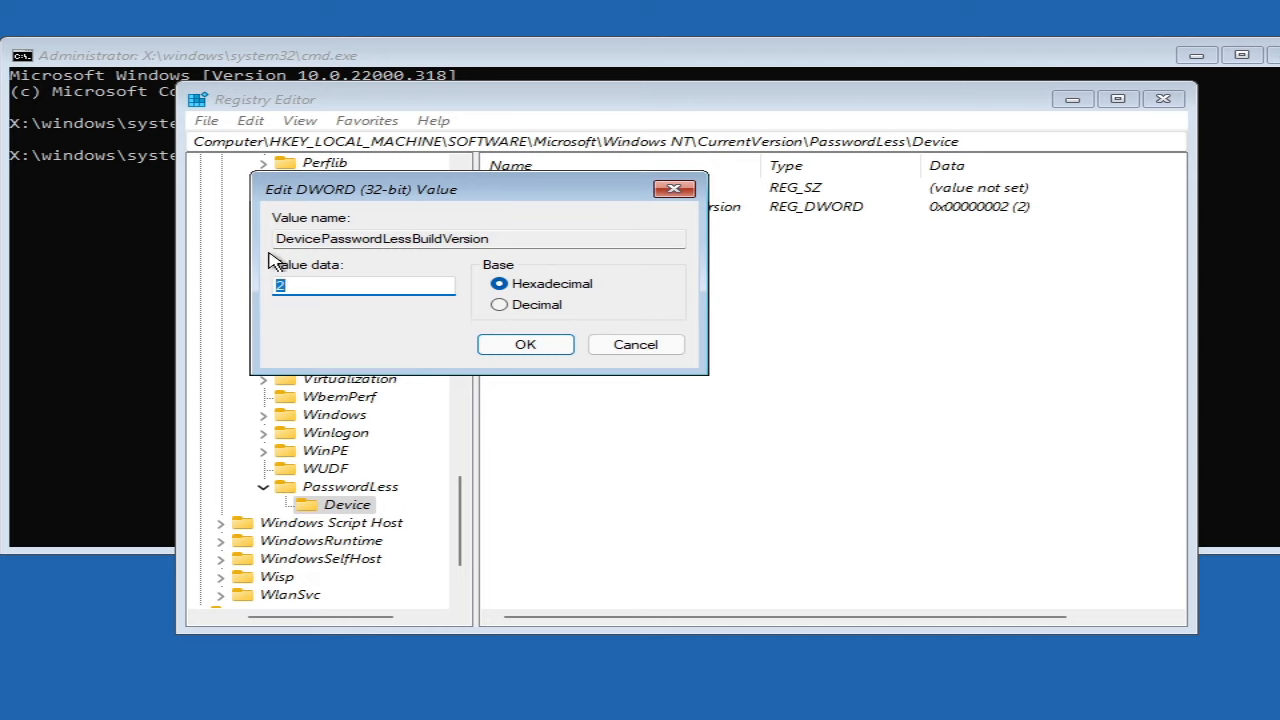
click(363, 286)
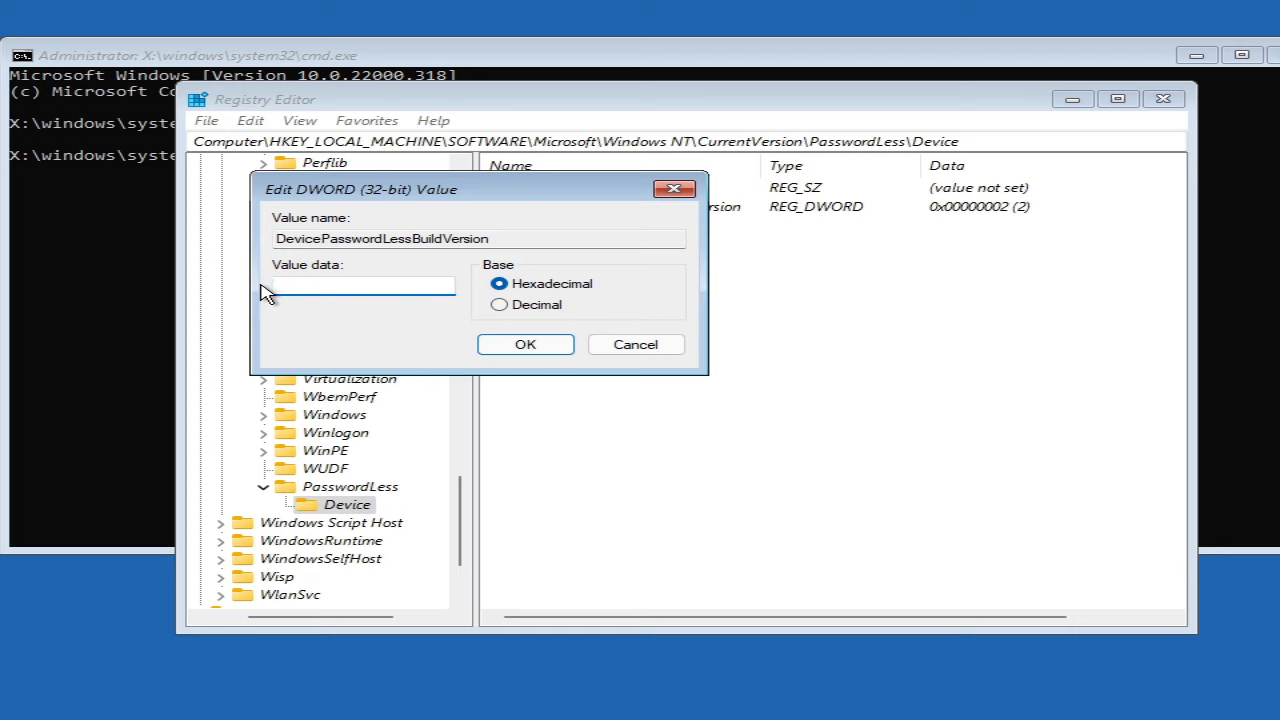
text(0)
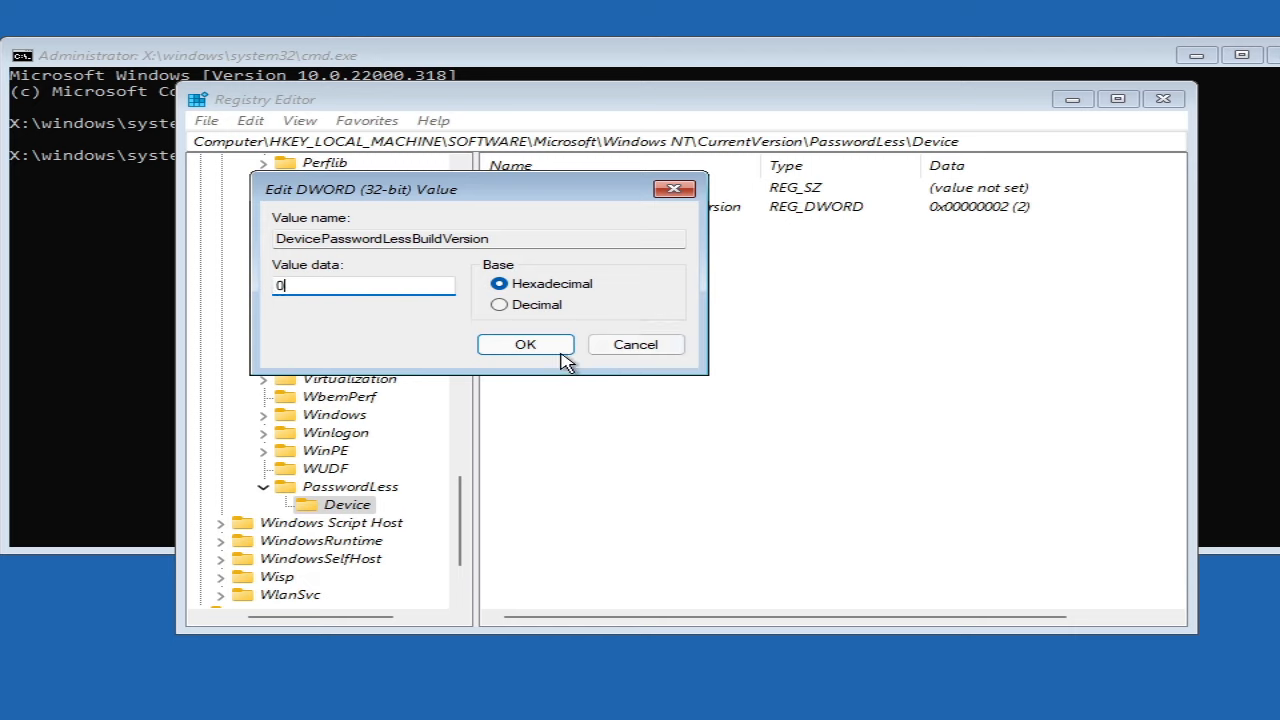
click(525, 344)
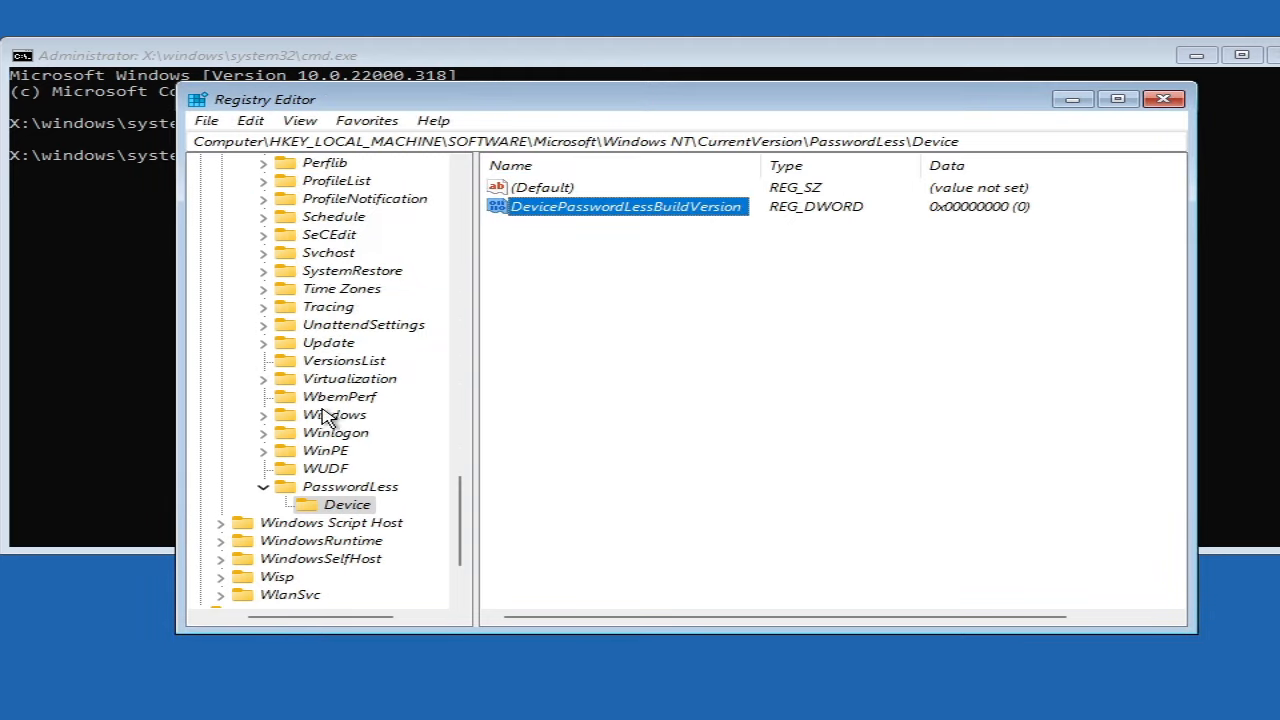
Step: Collapse PasswordLess and close Registry Editor to return to the recovery options screen
click(350, 486)
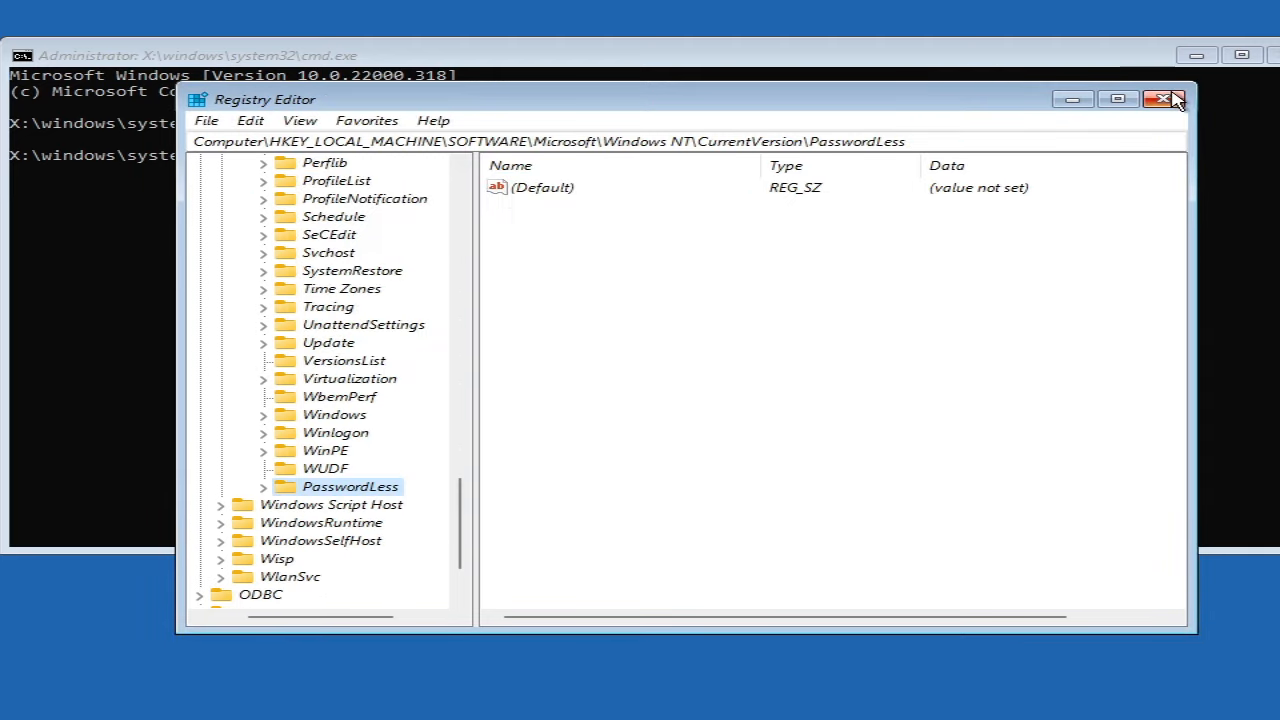
click(1169, 99)
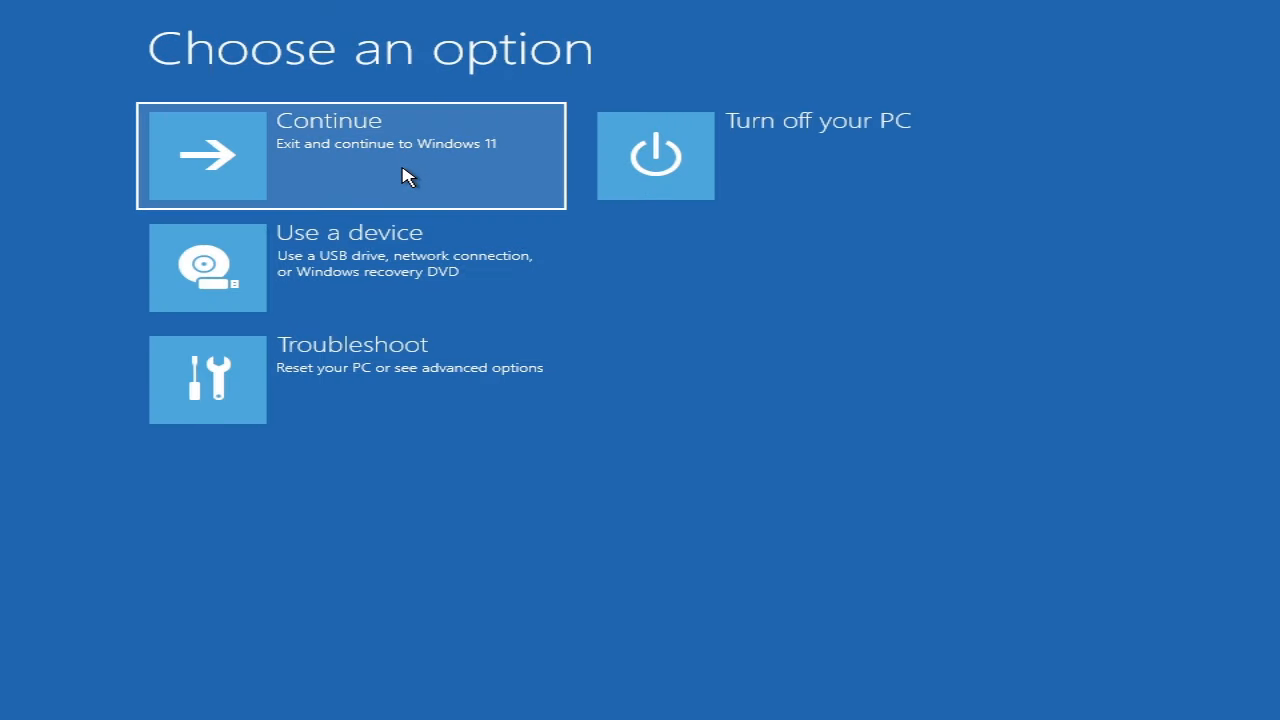
mouse_move(398, 158)
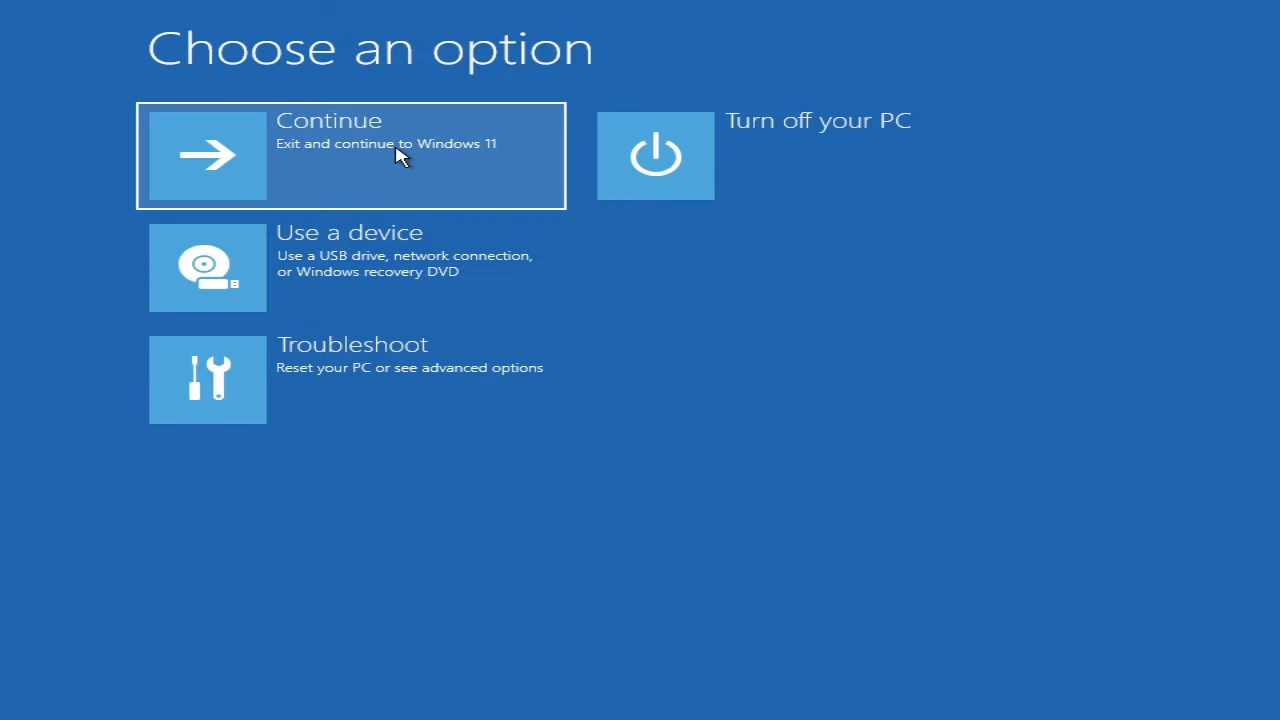